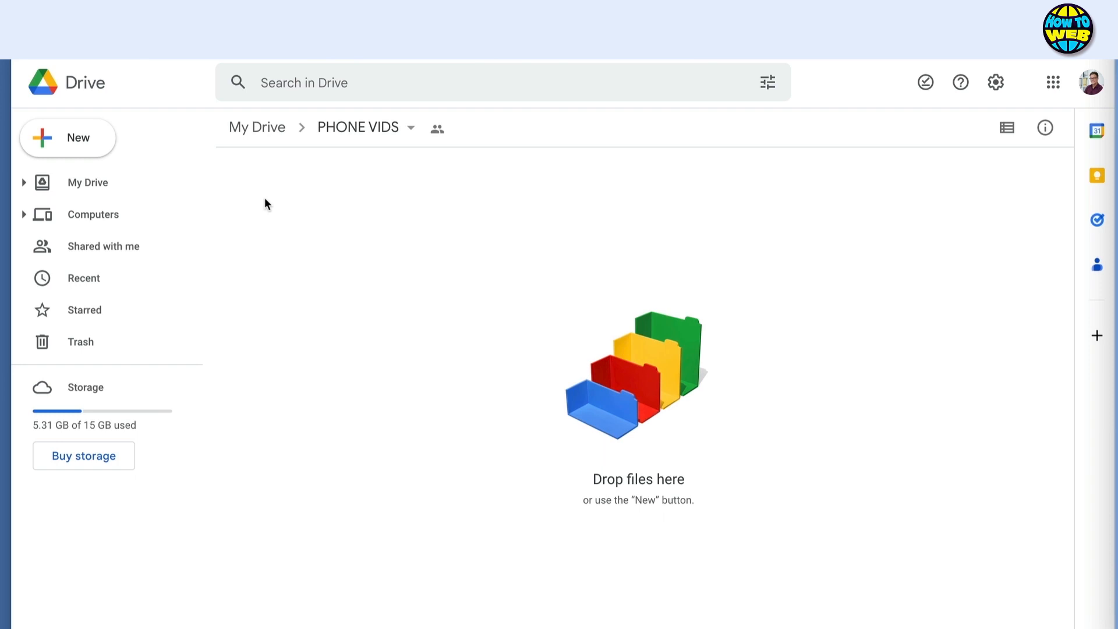
mouse_move(659, 285)
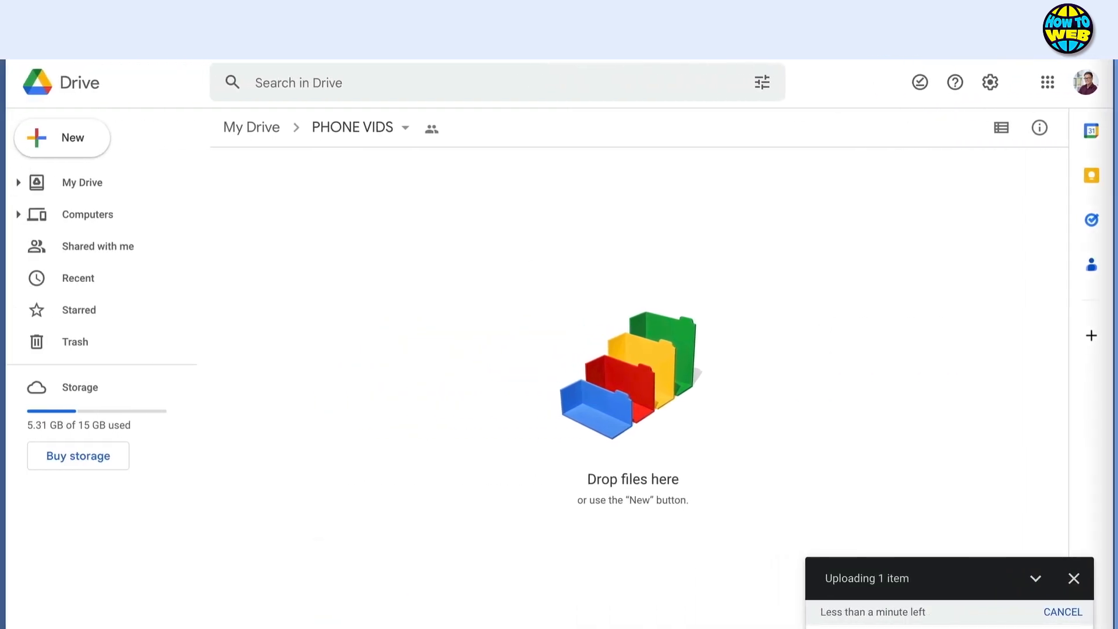
mouse_move(811, 479)
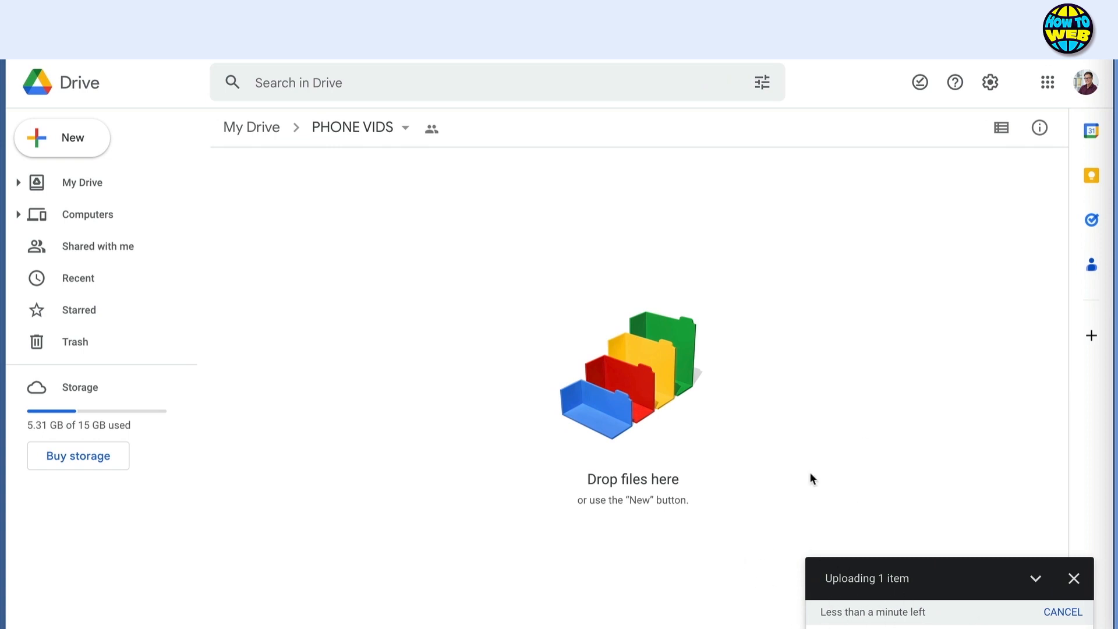
mouse_move(700, 334)
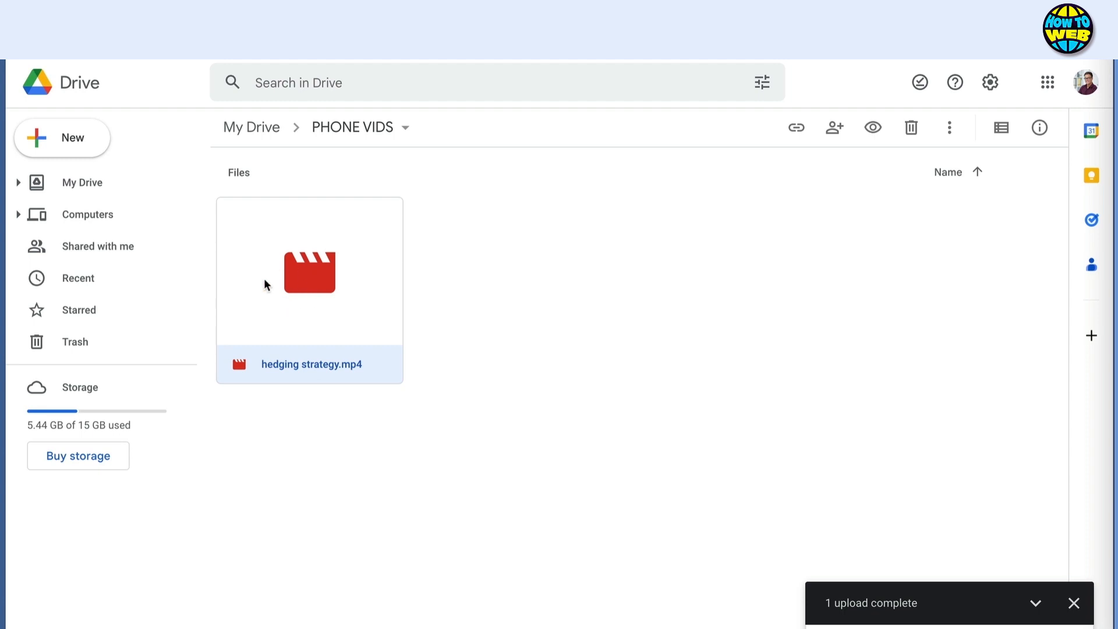
double_click(310, 272)
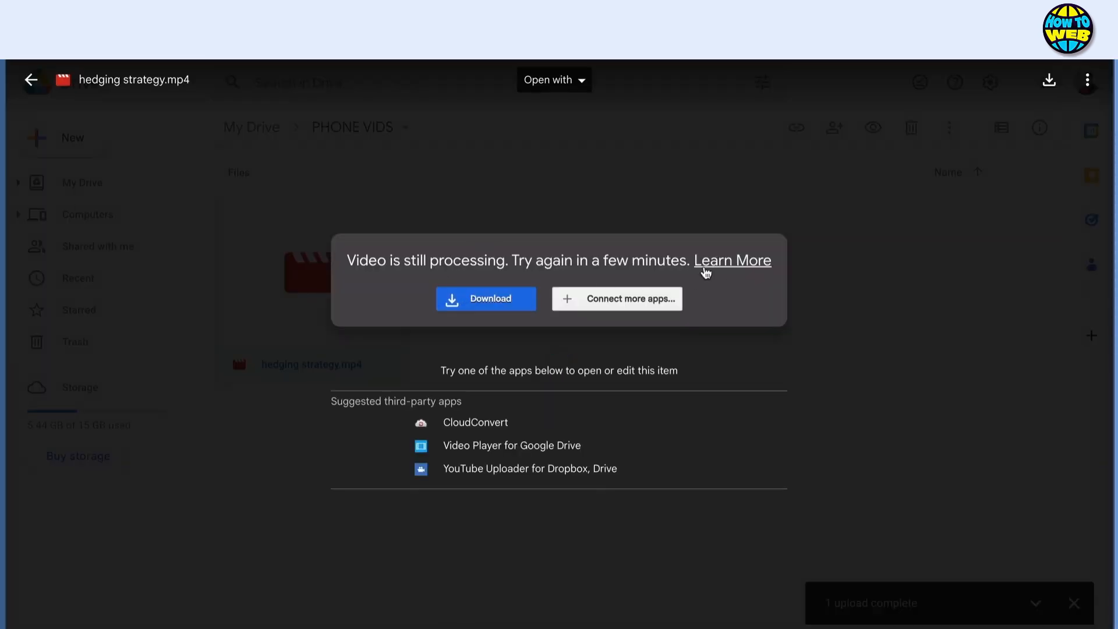
mouse_move(584, 327)
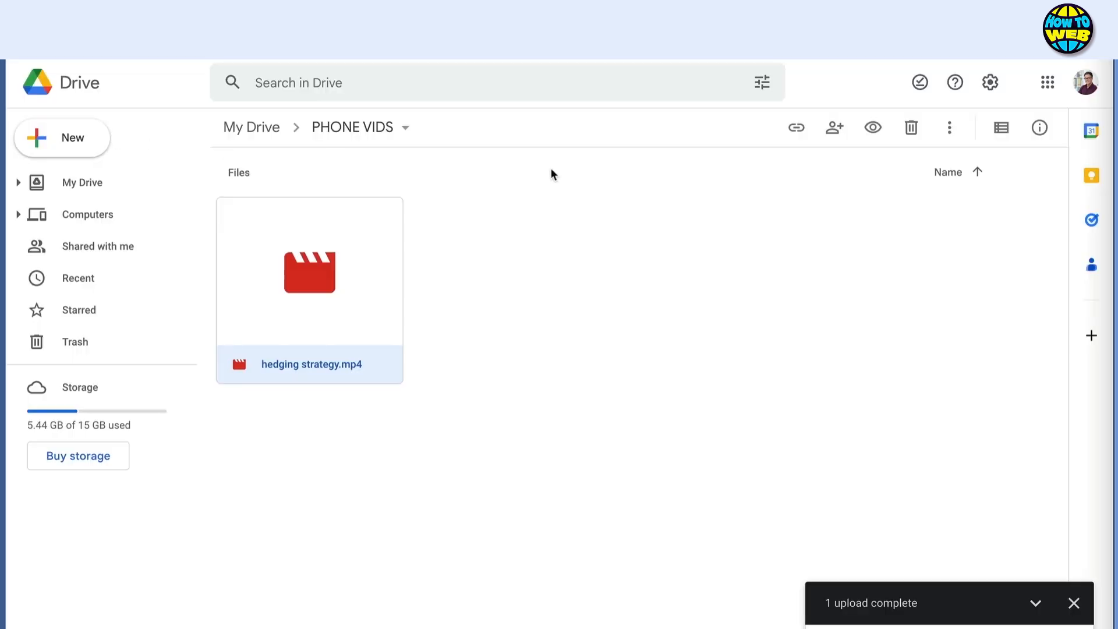
- Get a share link for hedging strategy.mp4 from its context menu
right_click(310, 271)
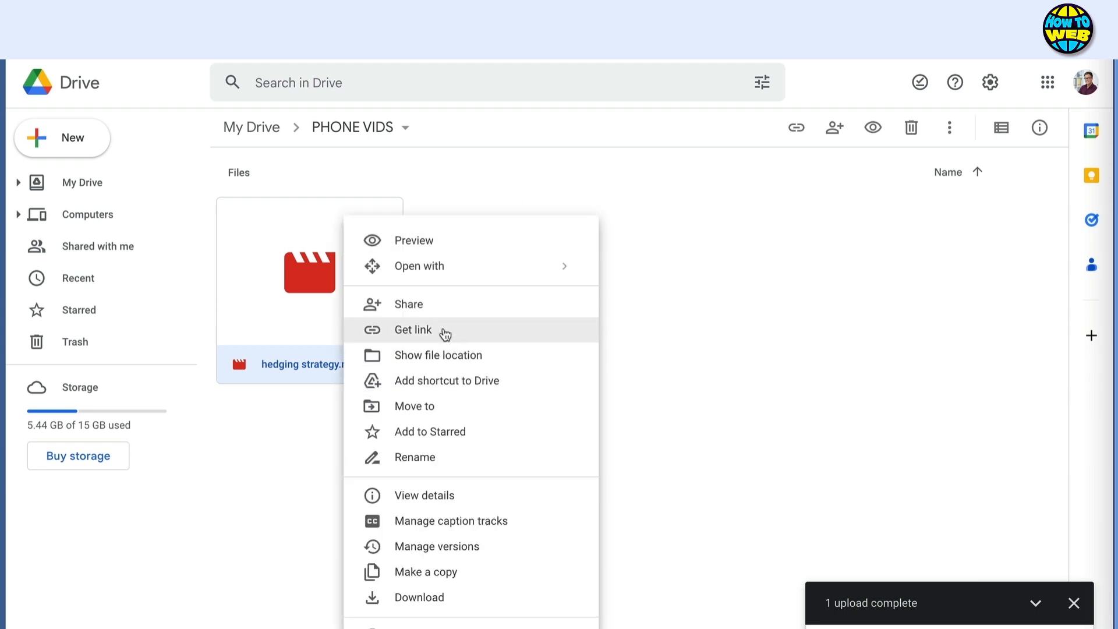
click(412, 329)
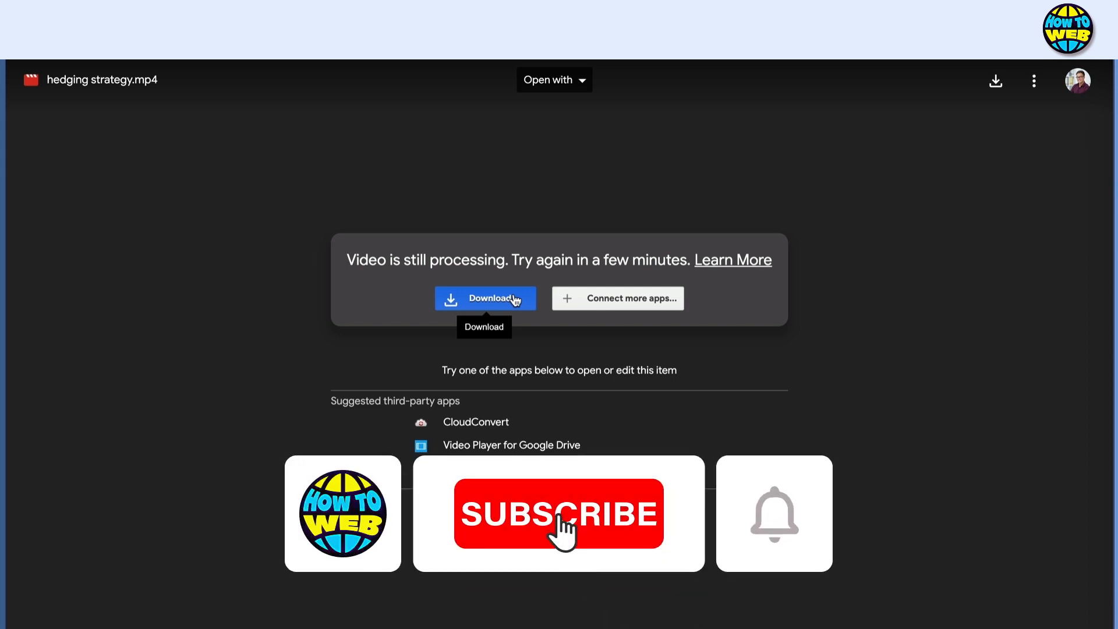
- Download hedging strategy.mp4 from the 'Video is still processing' preview message
click(557, 513)
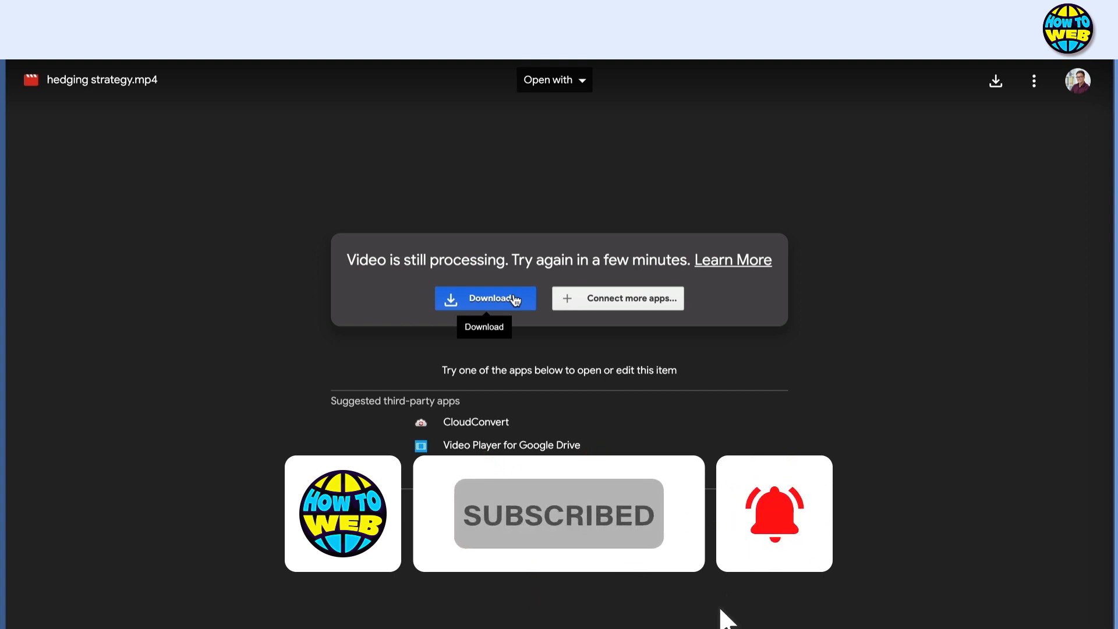